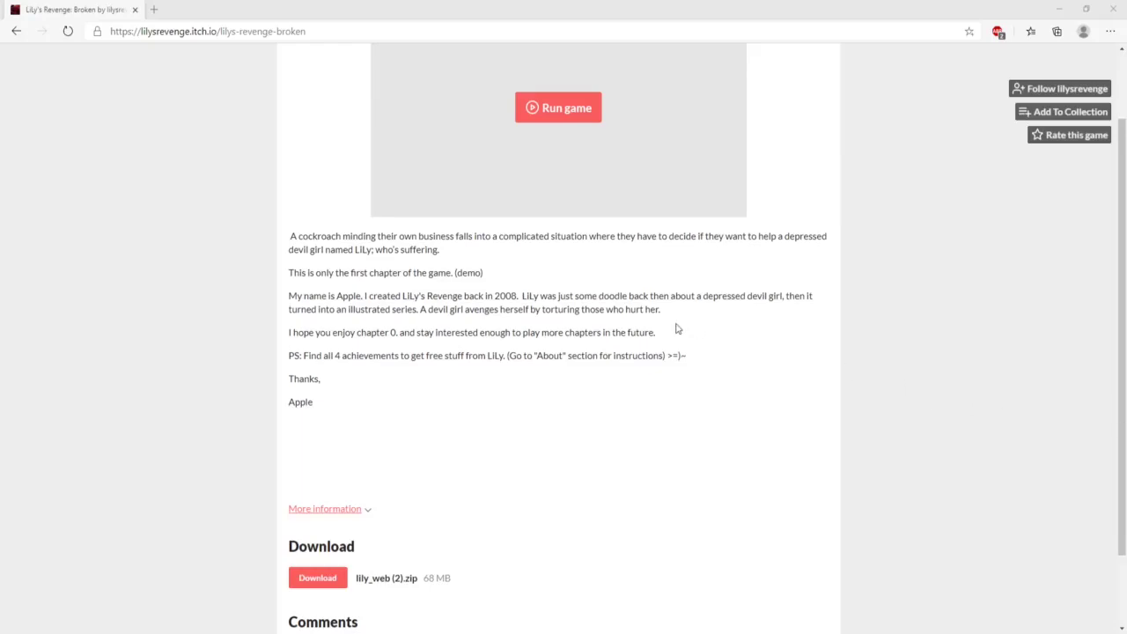
Step: Scroll up the itch.io page and launch Lily's Revenge: Broken in the web player
scroll(up, 3)
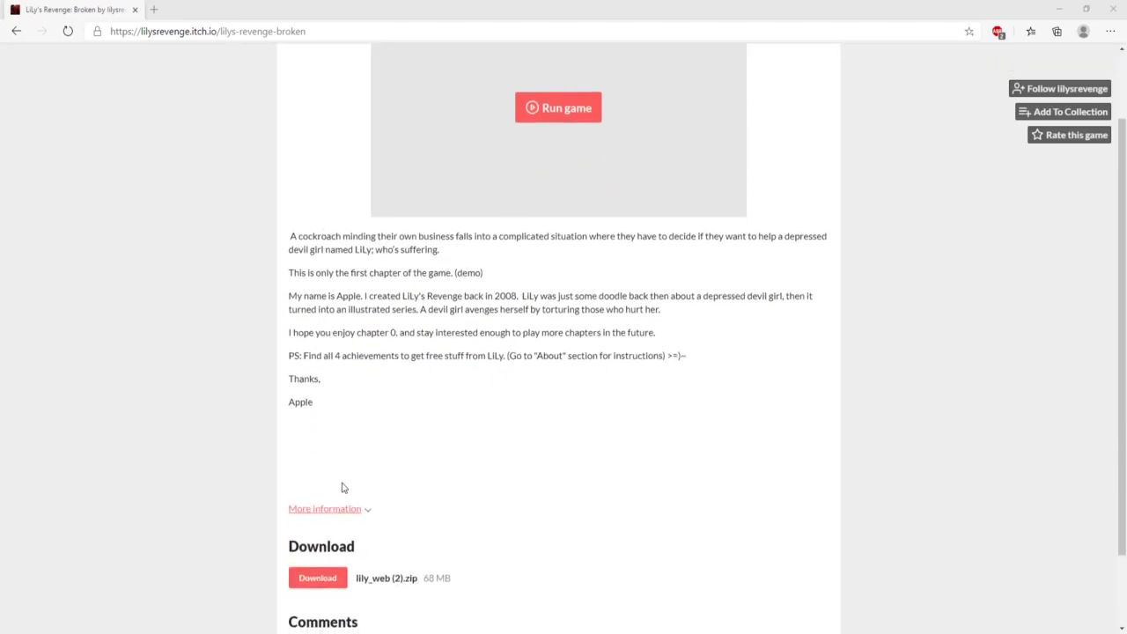
mouse_move(357, 481)
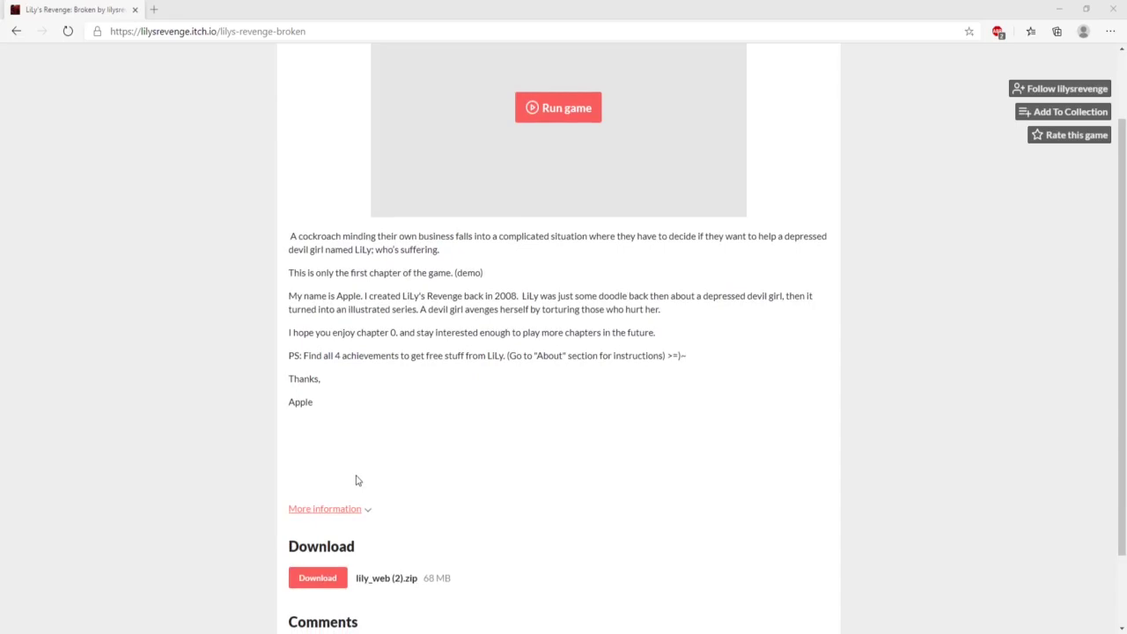
mouse_move(396, 487)
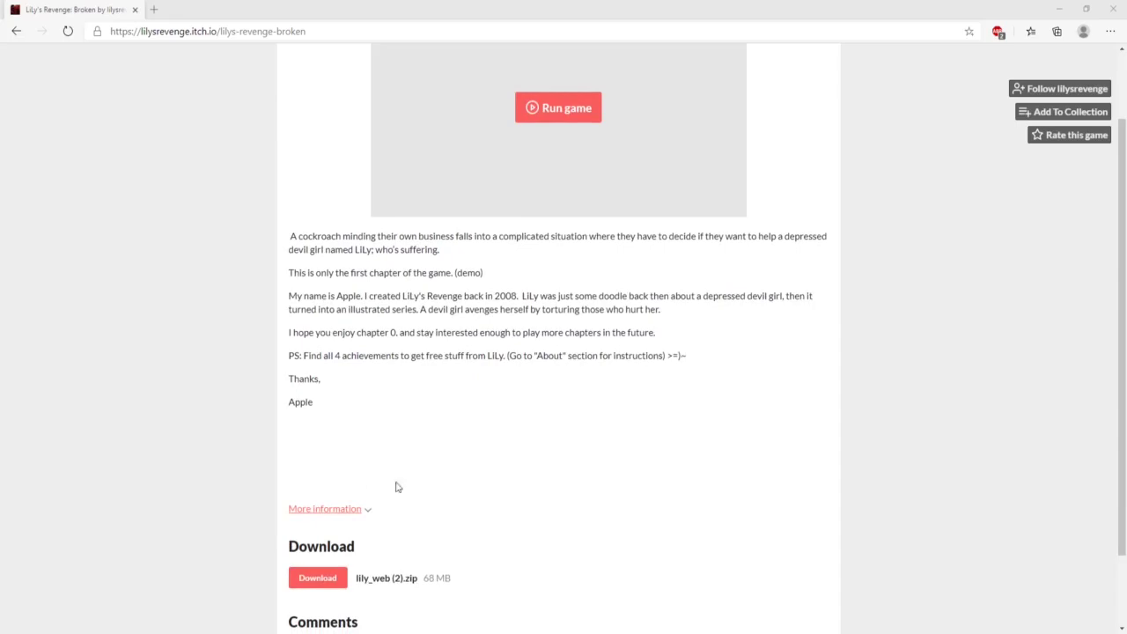
scroll(up, 3)
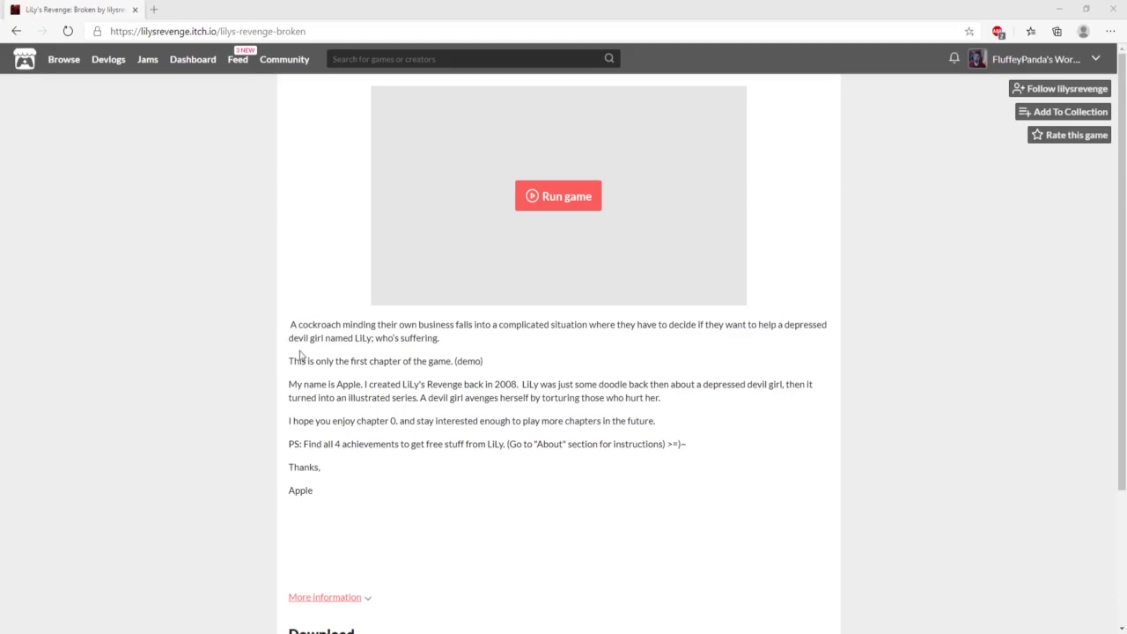
mouse_move(449, 321)
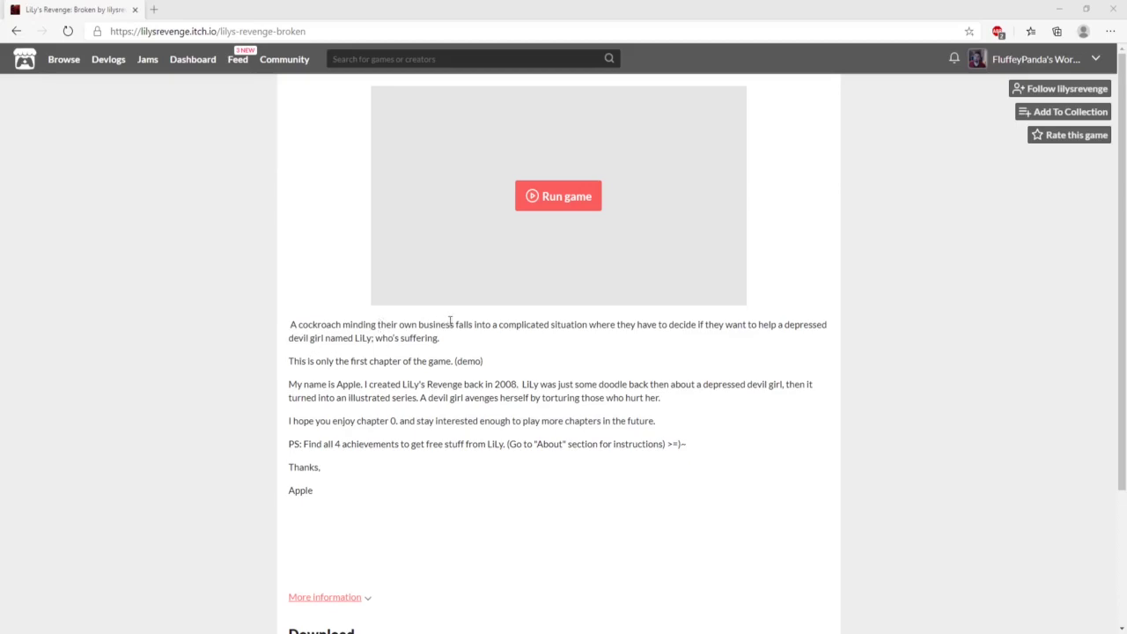
mouse_move(481, 341)
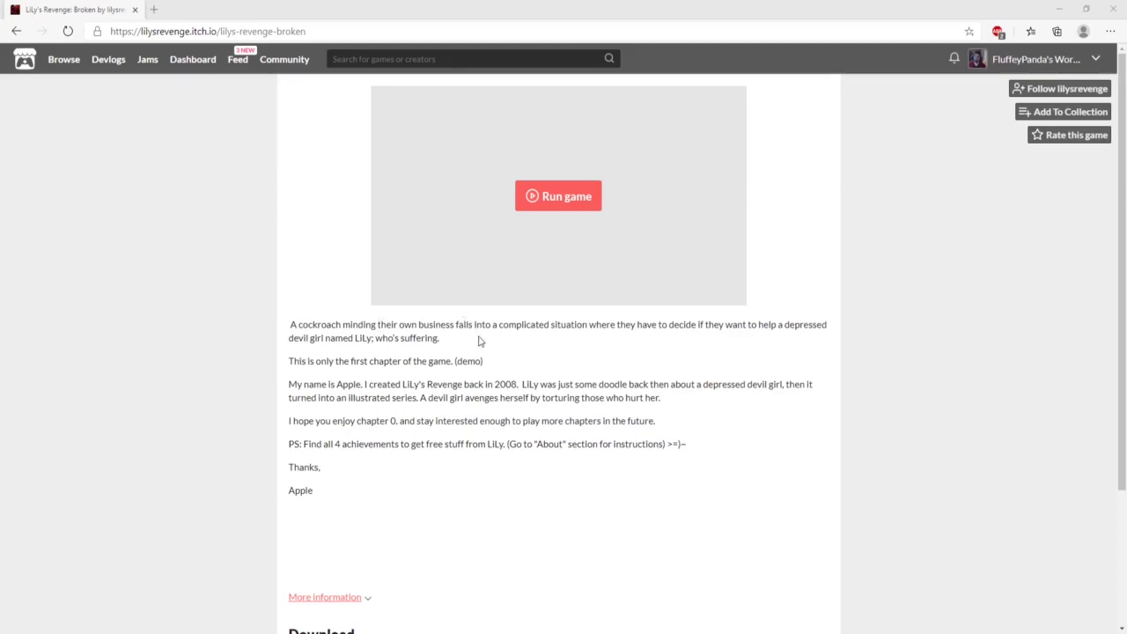
mouse_move(753, 328)
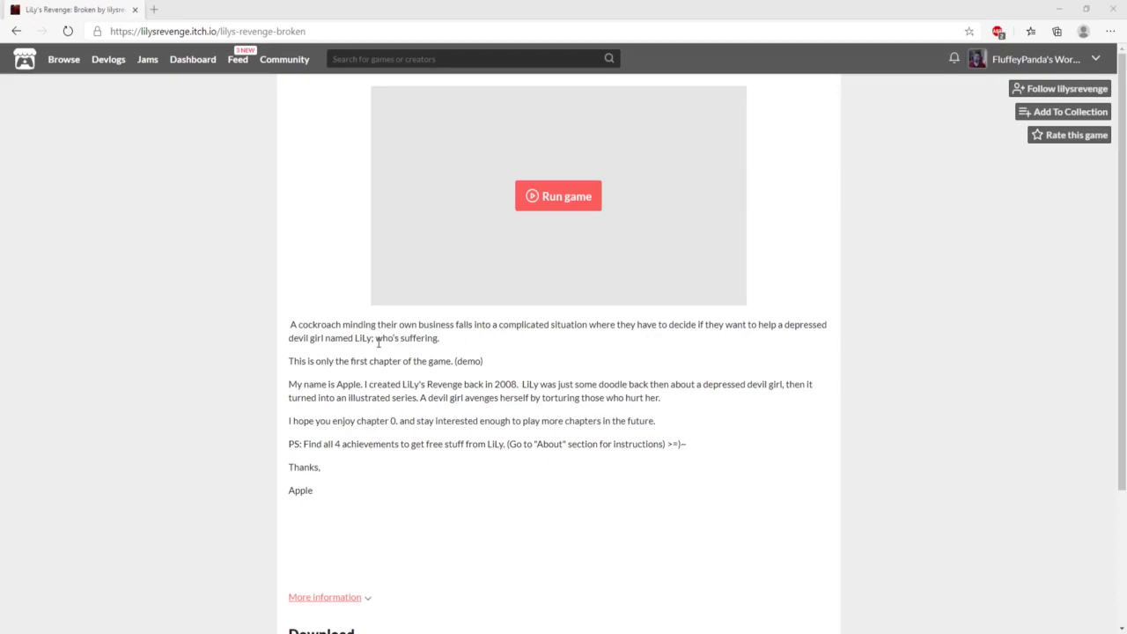
mouse_move(407, 376)
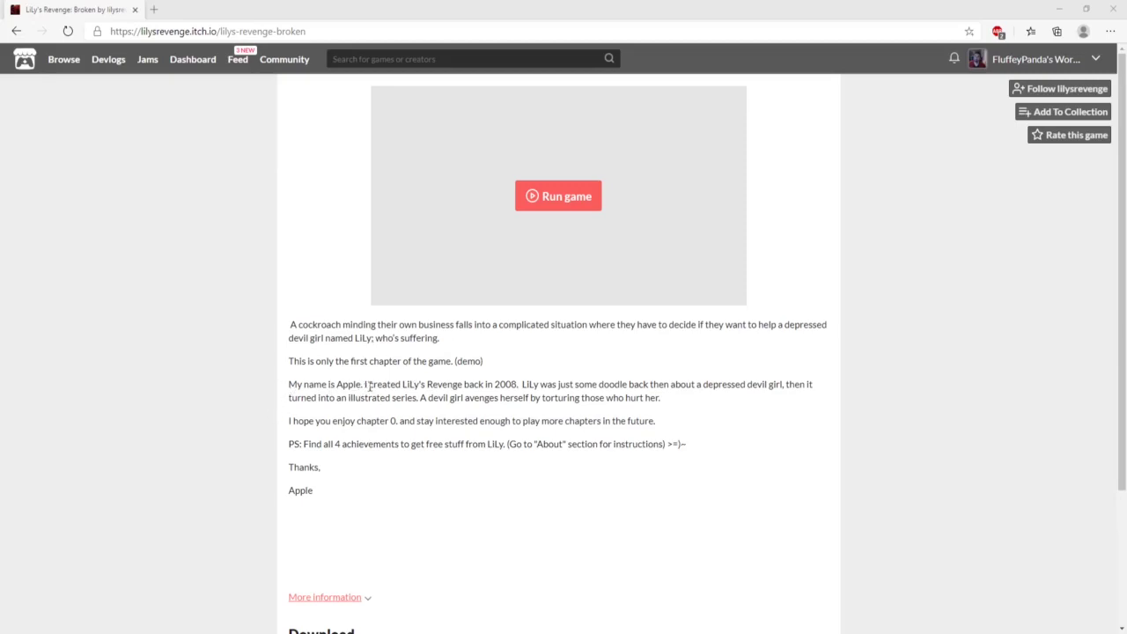
mouse_move(495, 396)
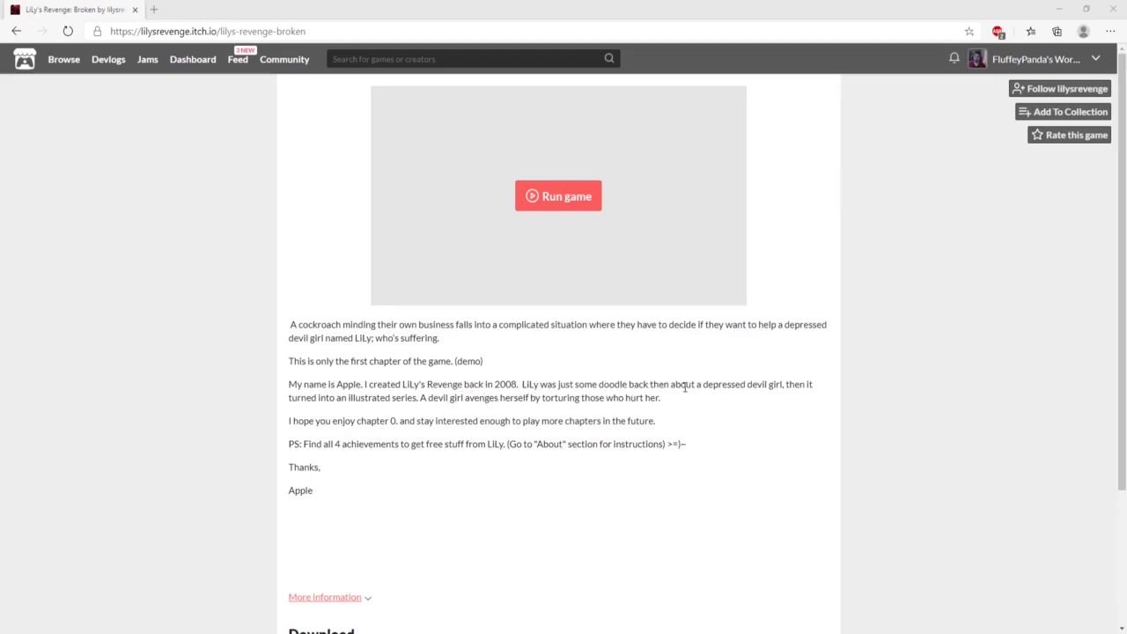
mouse_move(344, 414)
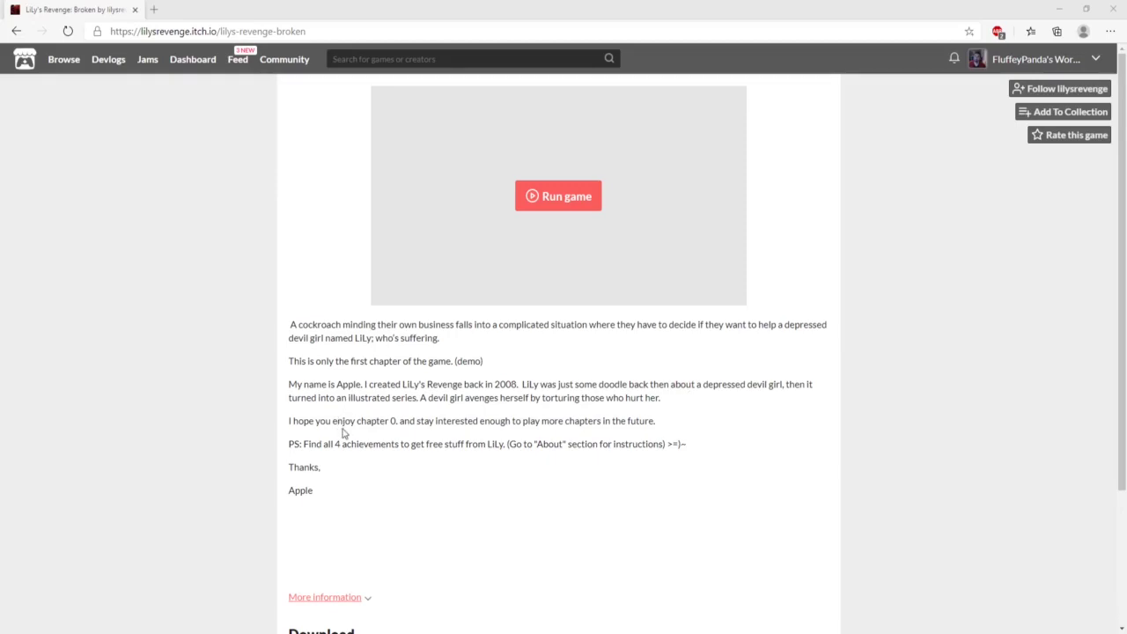
mouse_move(336, 440)
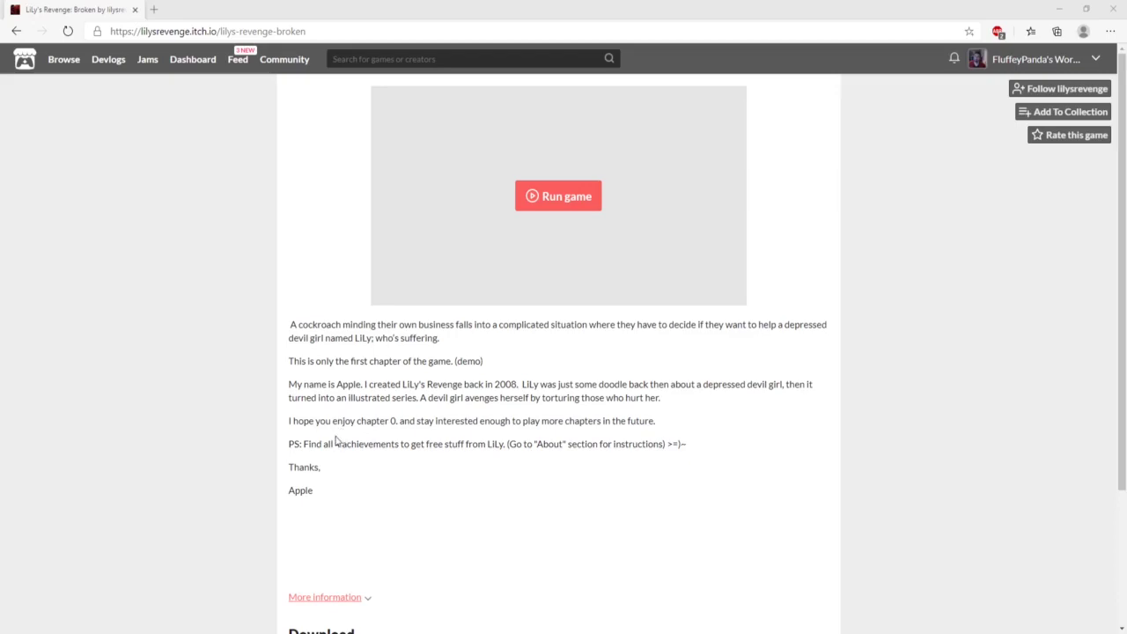
mouse_move(394, 454)
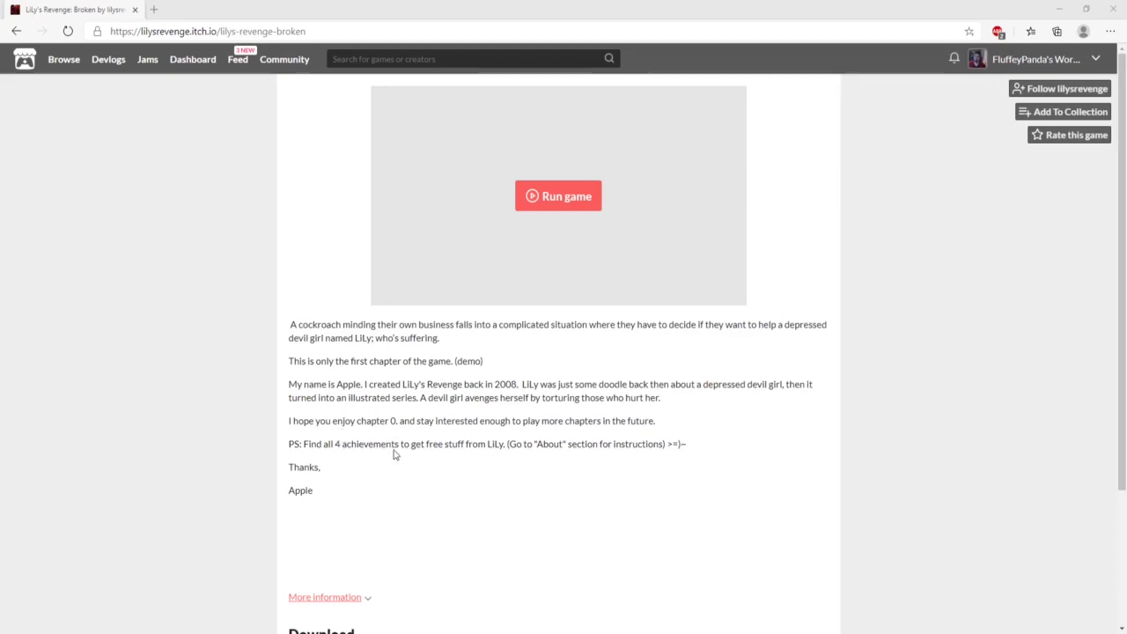
mouse_move(573, 235)
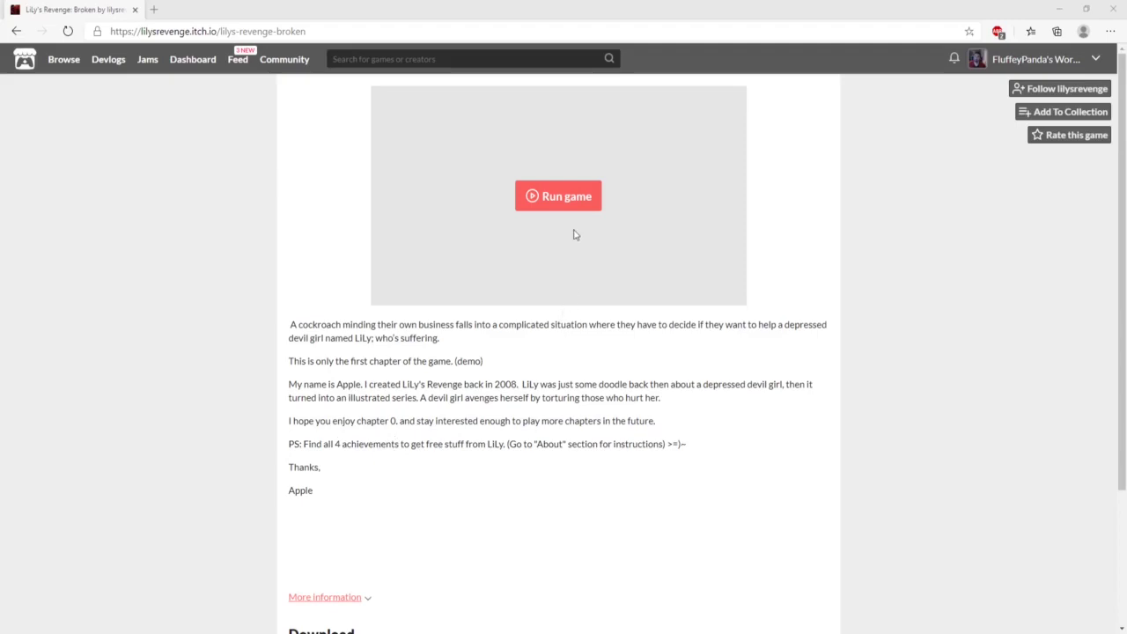
click(558, 196)
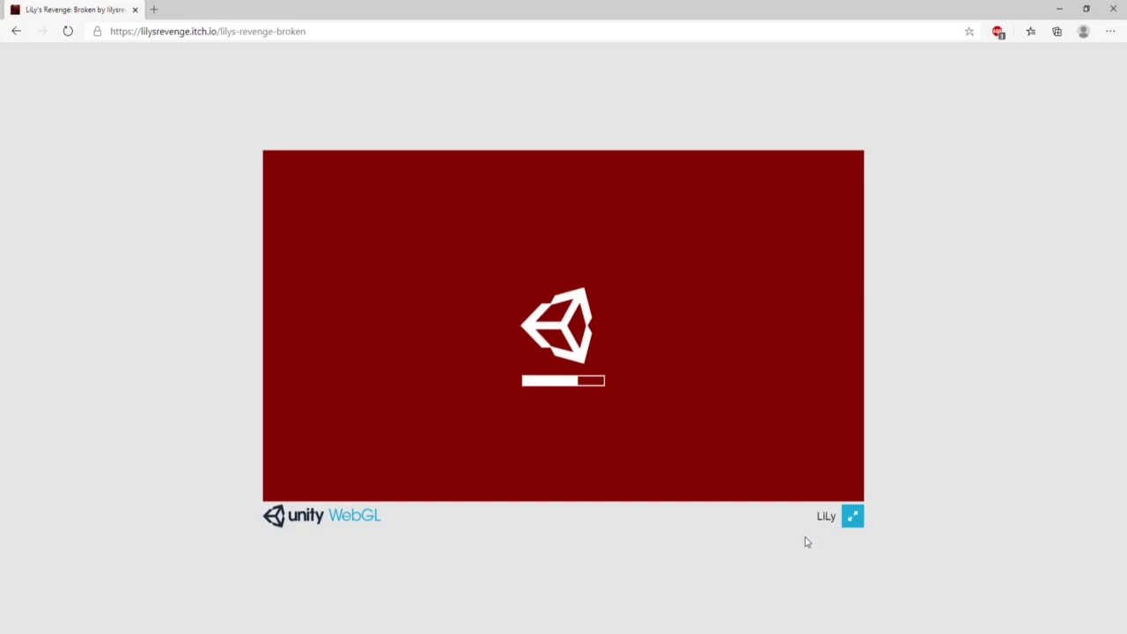
mouse_move(822, 537)
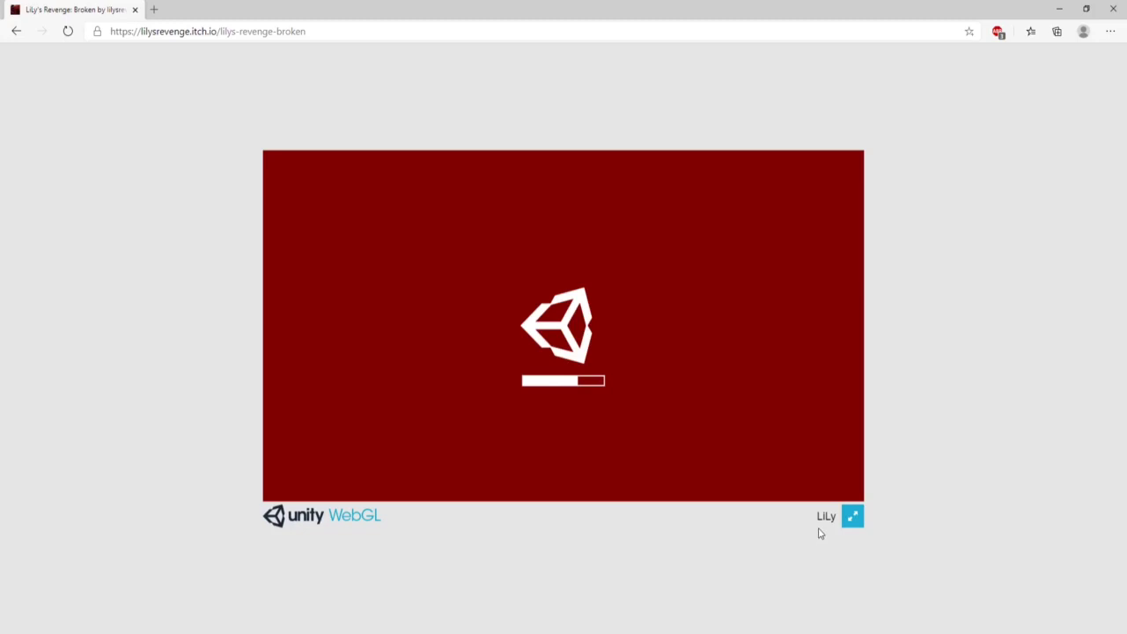
mouse_move(813, 529)
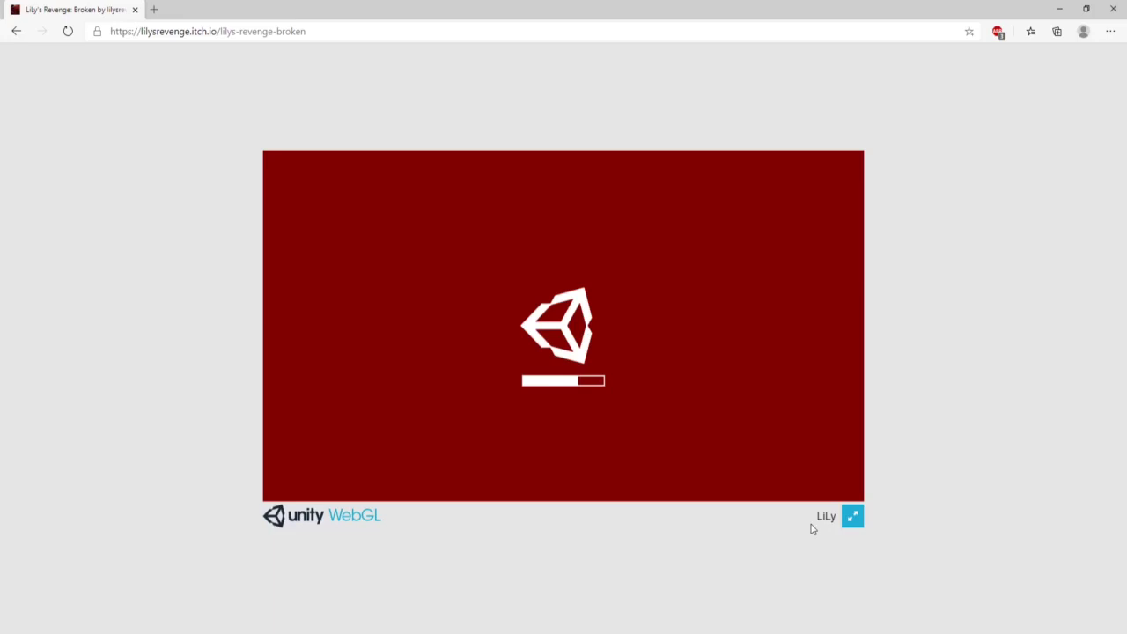
mouse_move(774, 517)
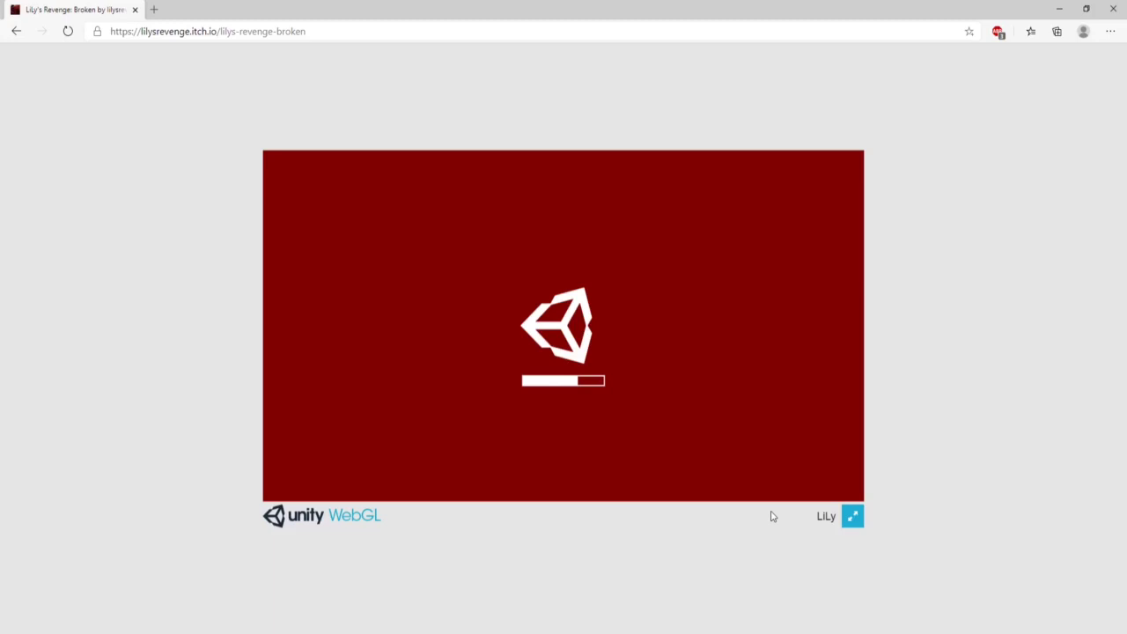
mouse_move(893, 508)
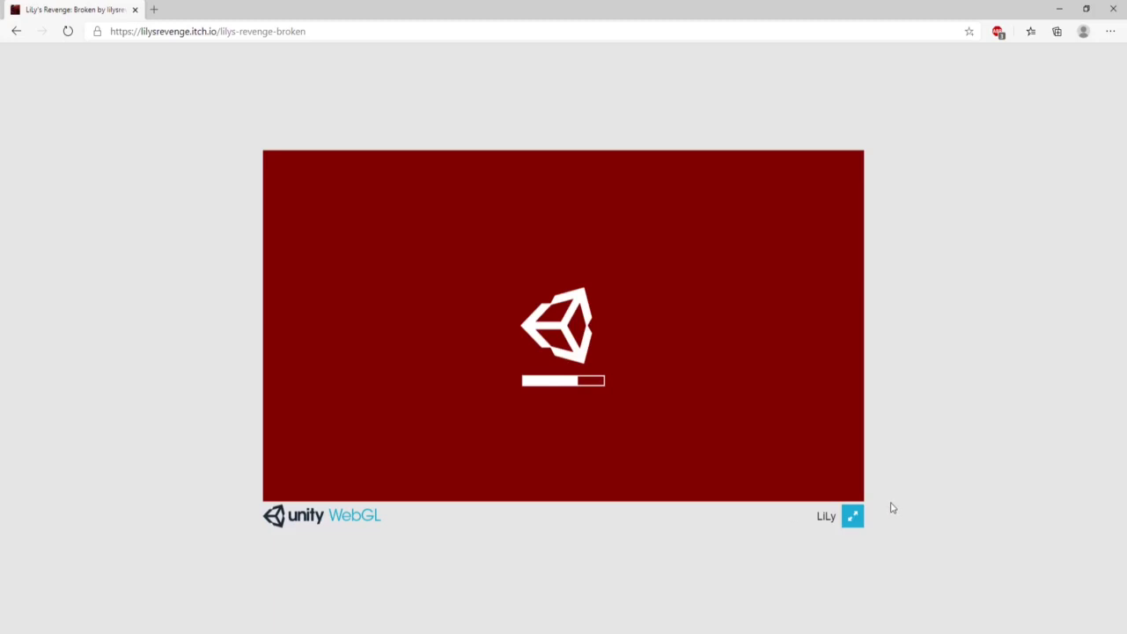
mouse_move(918, 489)
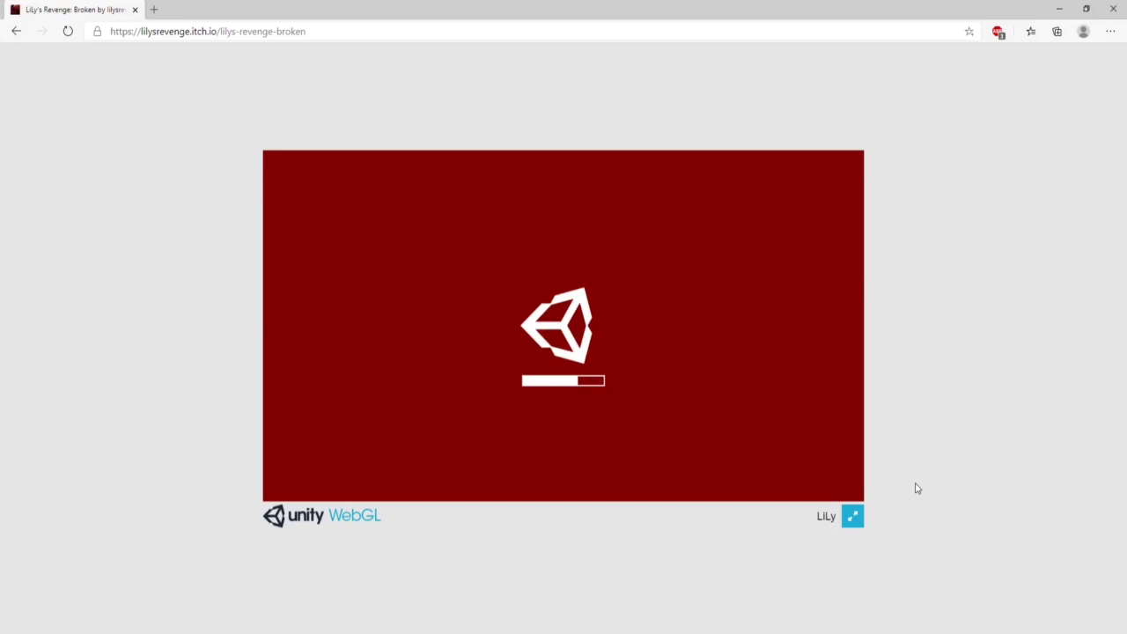
mouse_move(754, 439)
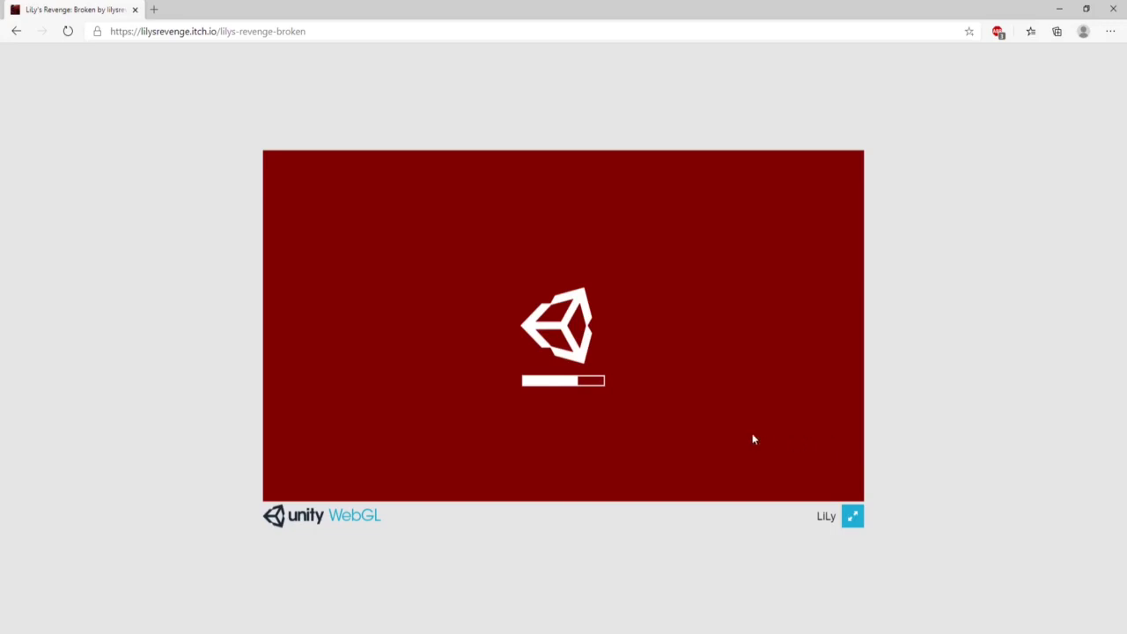
mouse_move(749, 438)
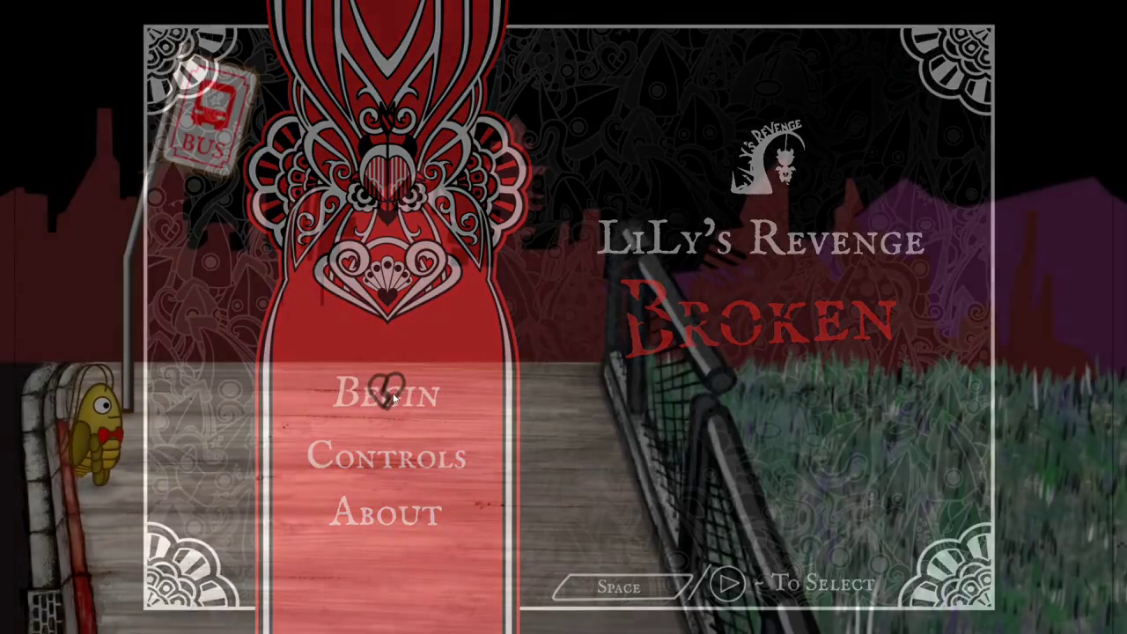
Step: Choose Begin on the title menu to reach the cricket at the bus stop
click(384, 394)
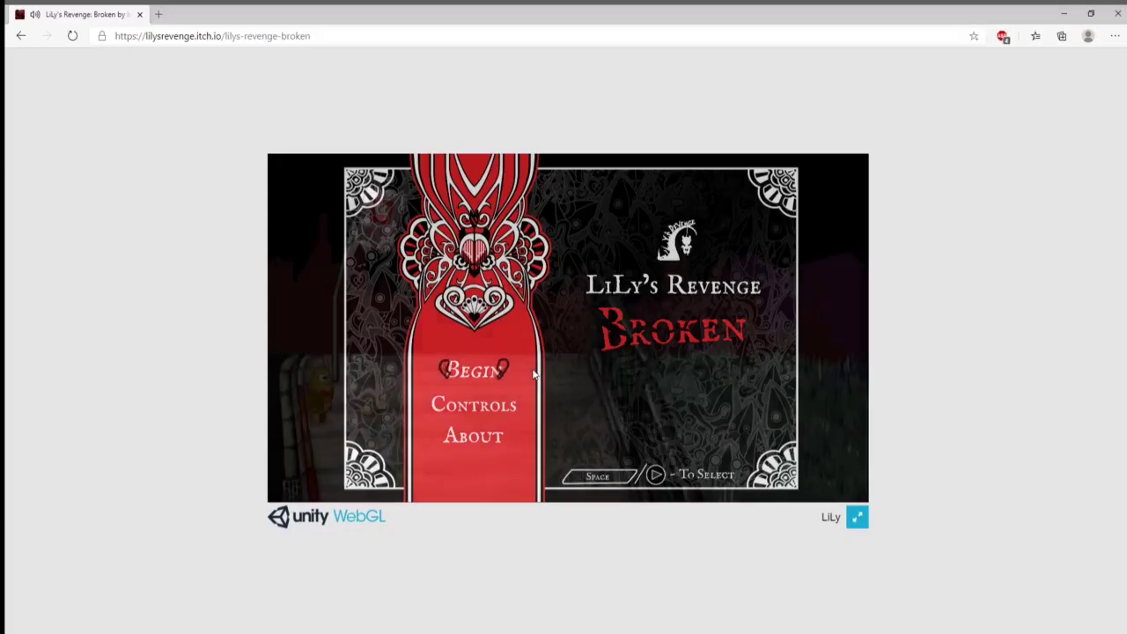
click(474, 370)
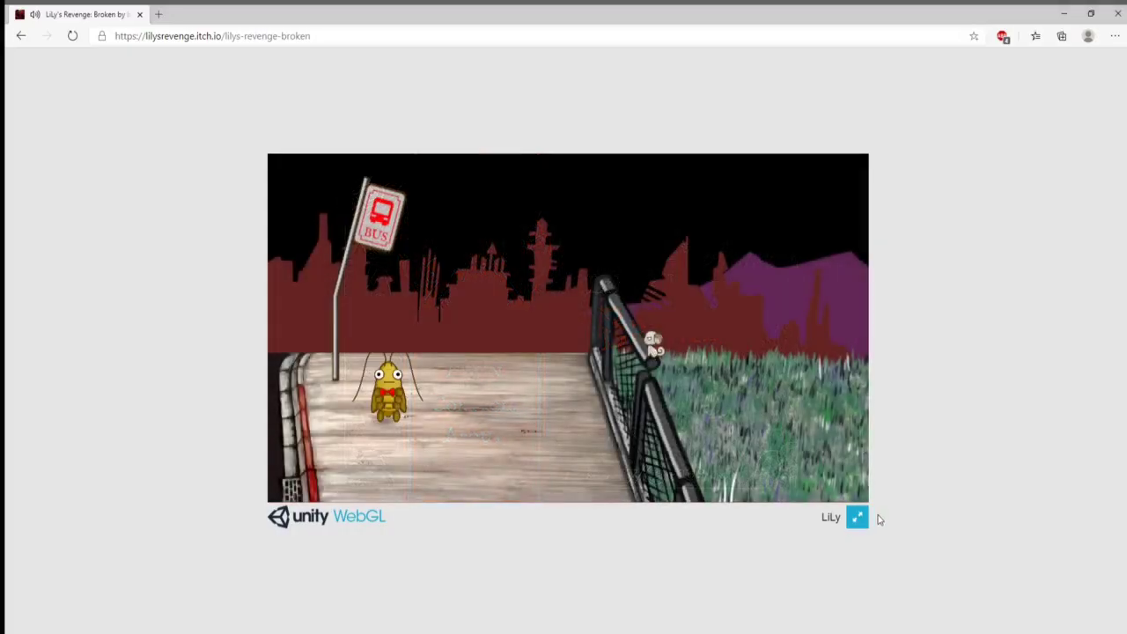
click(856, 517)
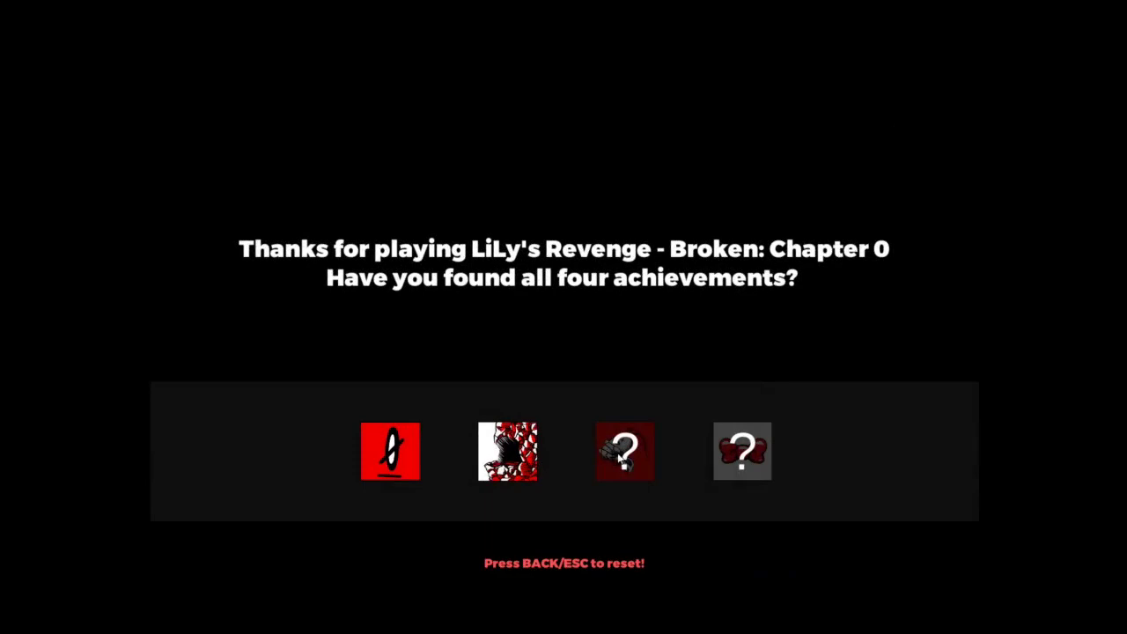
mouse_move(630, 463)
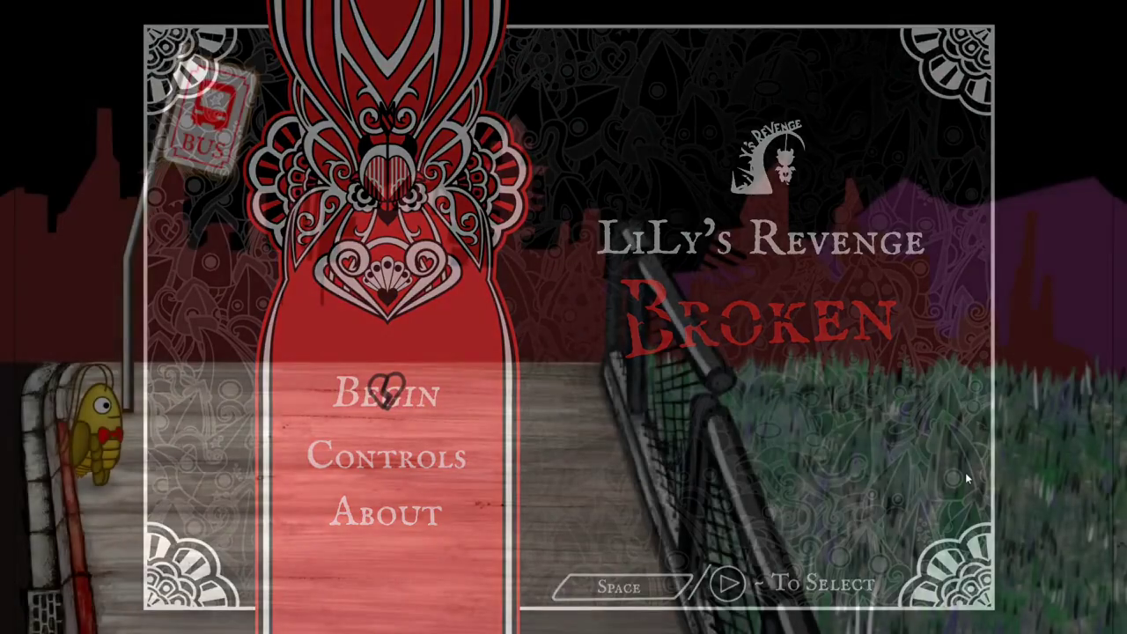
Step: Select Begin on the title menu to restart at the bus-stop scene in fullscreen
click(385, 393)
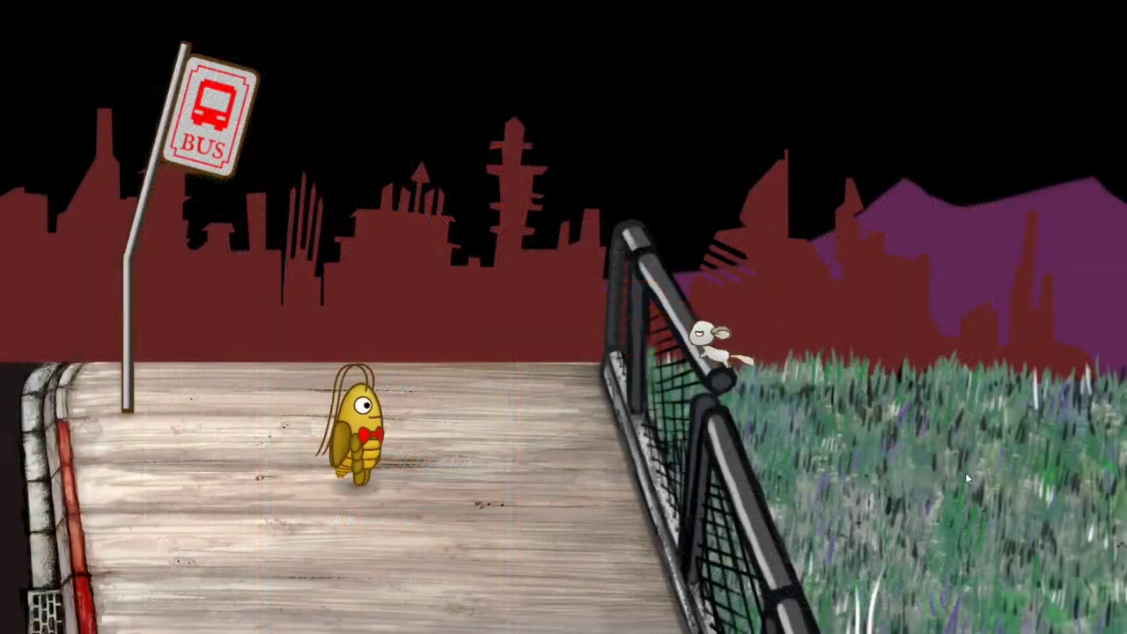